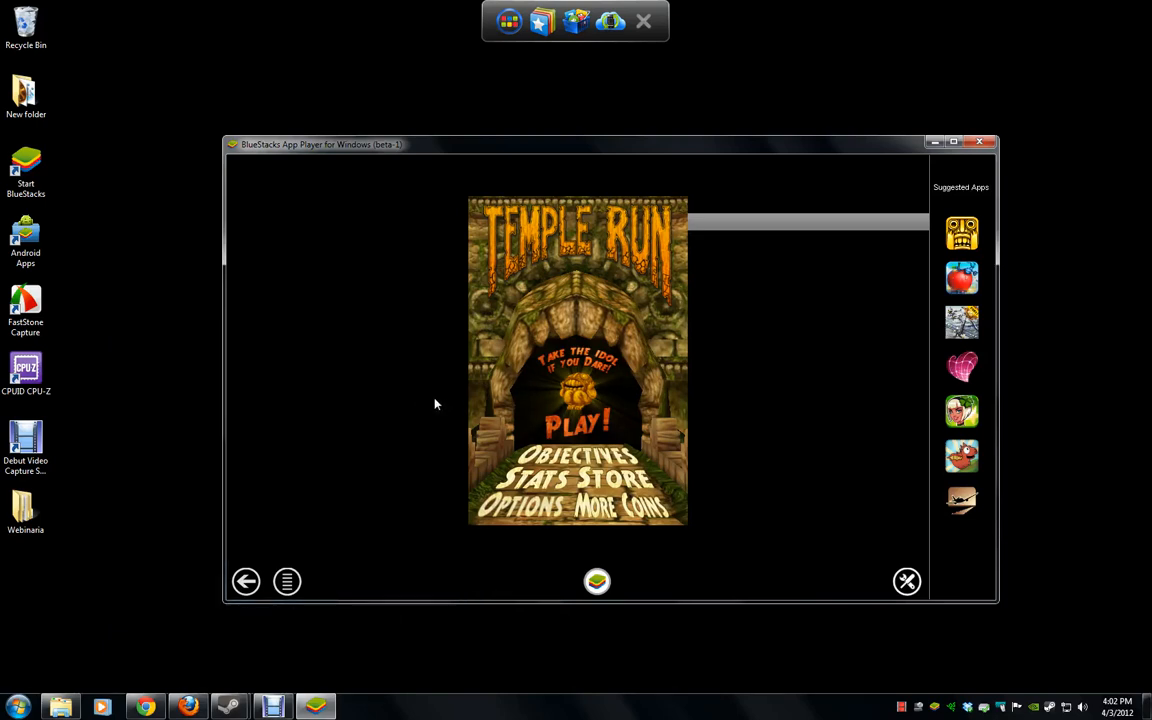
mouse_move(391, 405)
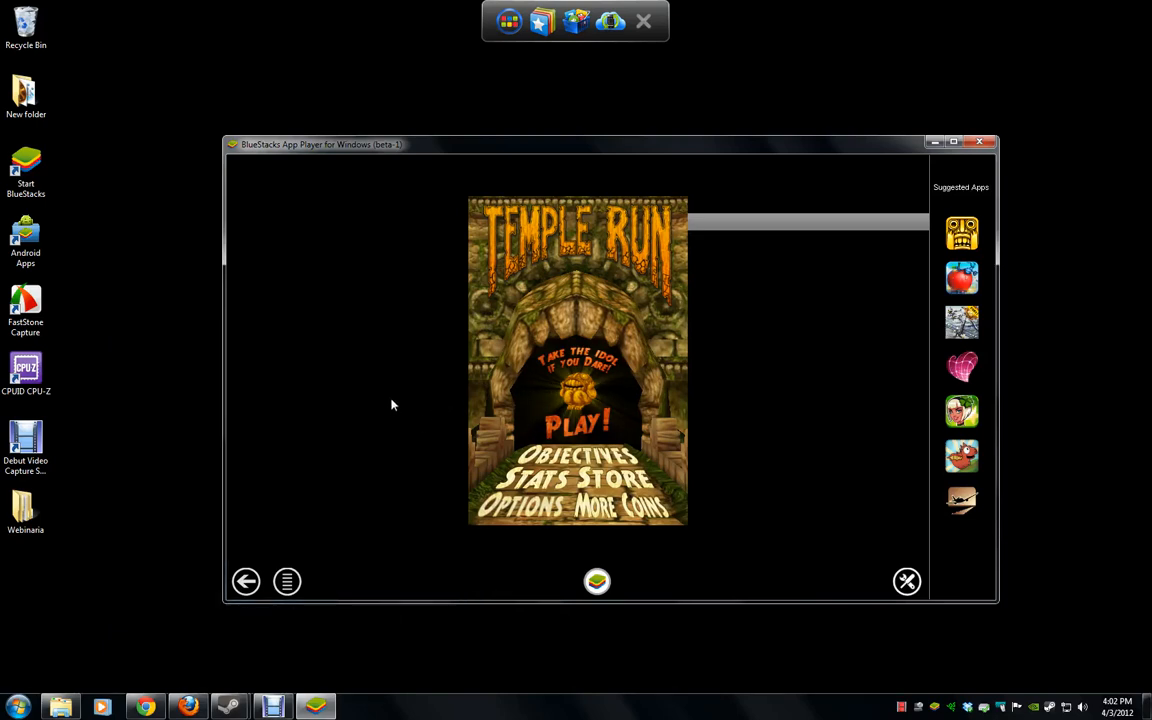
mouse_move(378, 390)
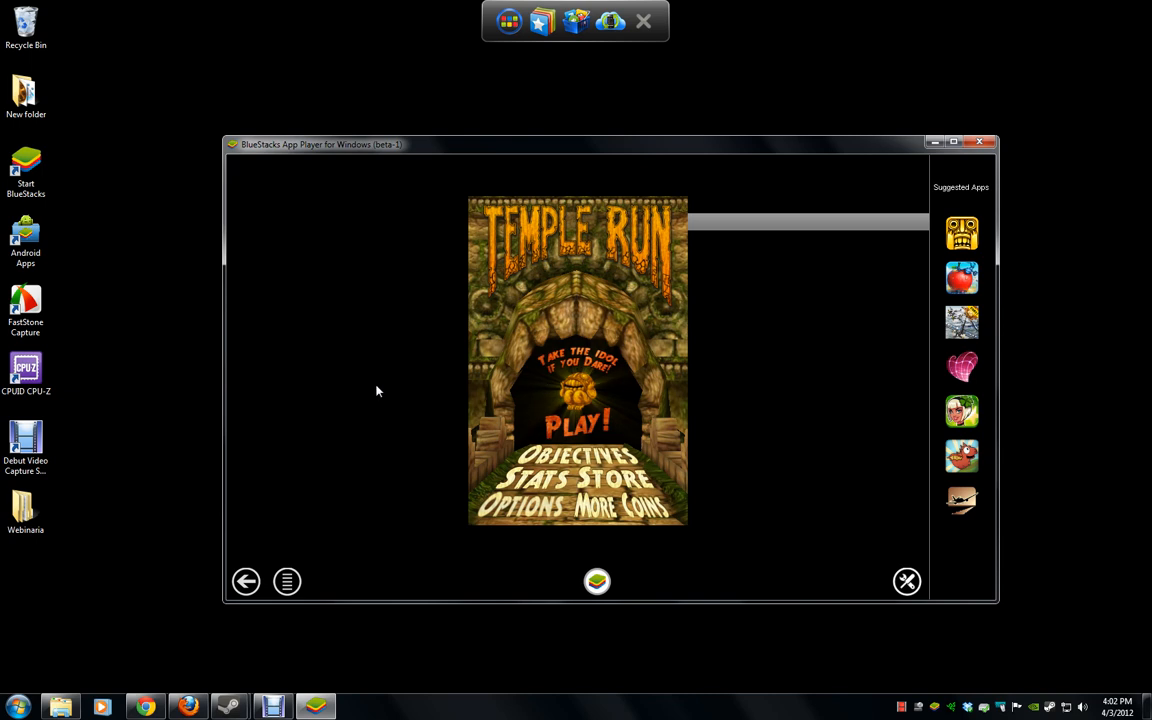
mouse_move(363, 386)
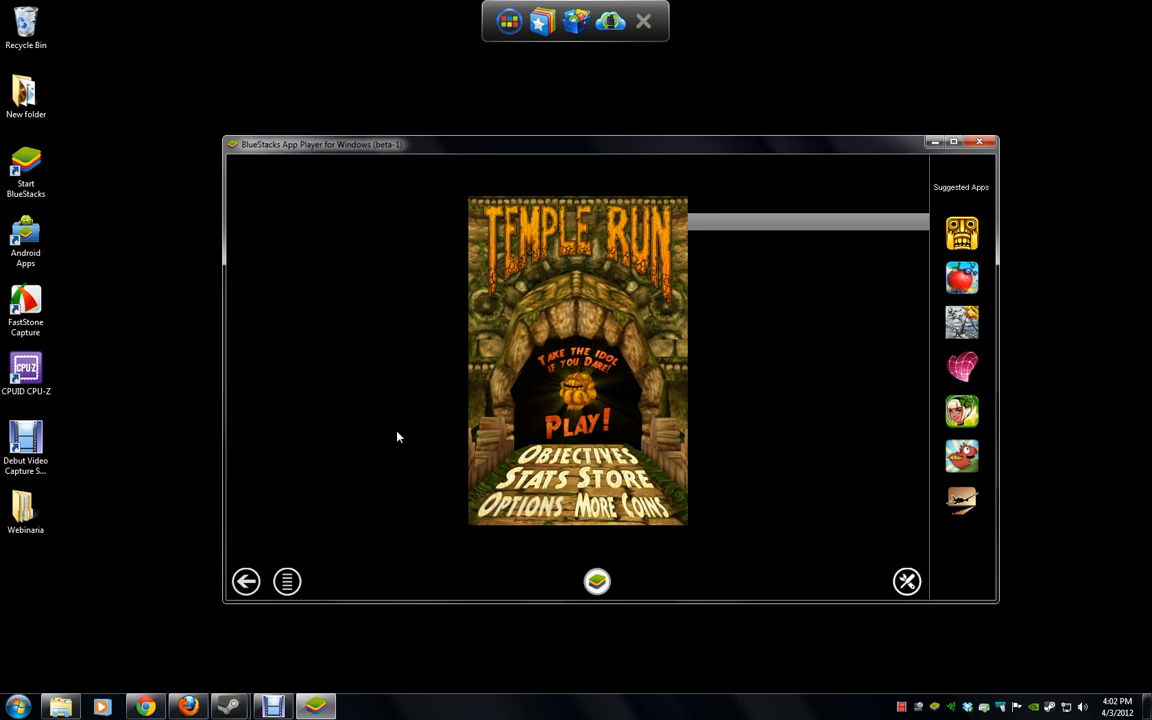
mouse_move(385, 447)
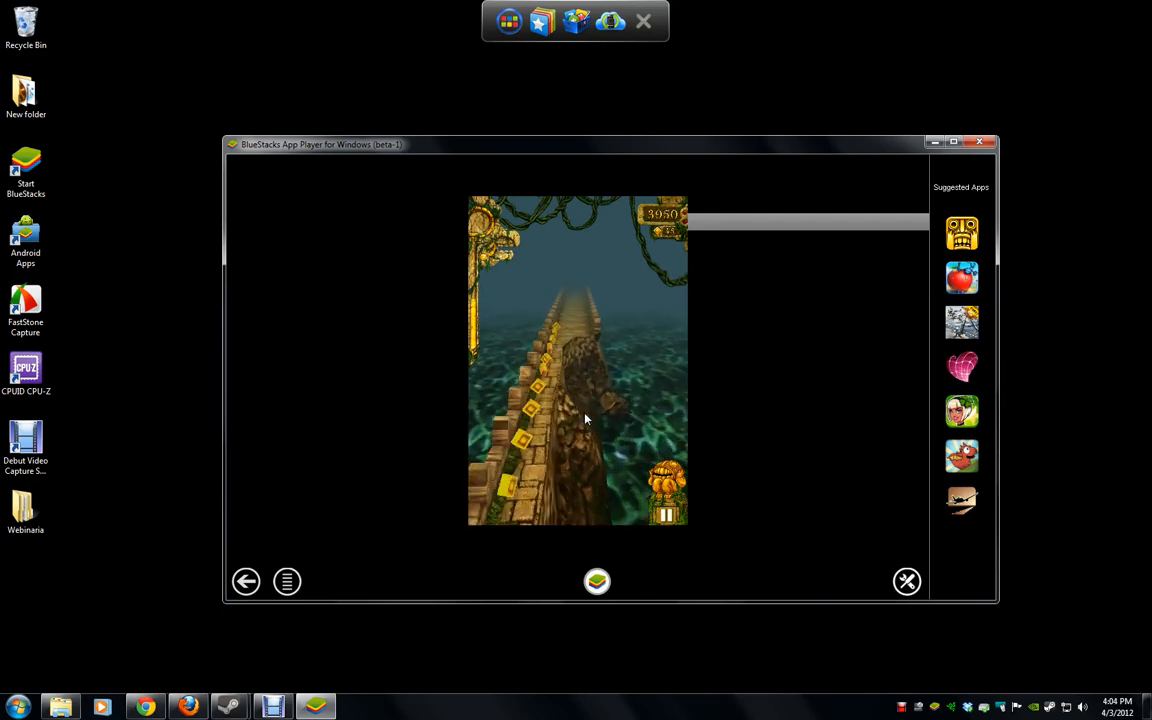
mouse_move(565, 427)
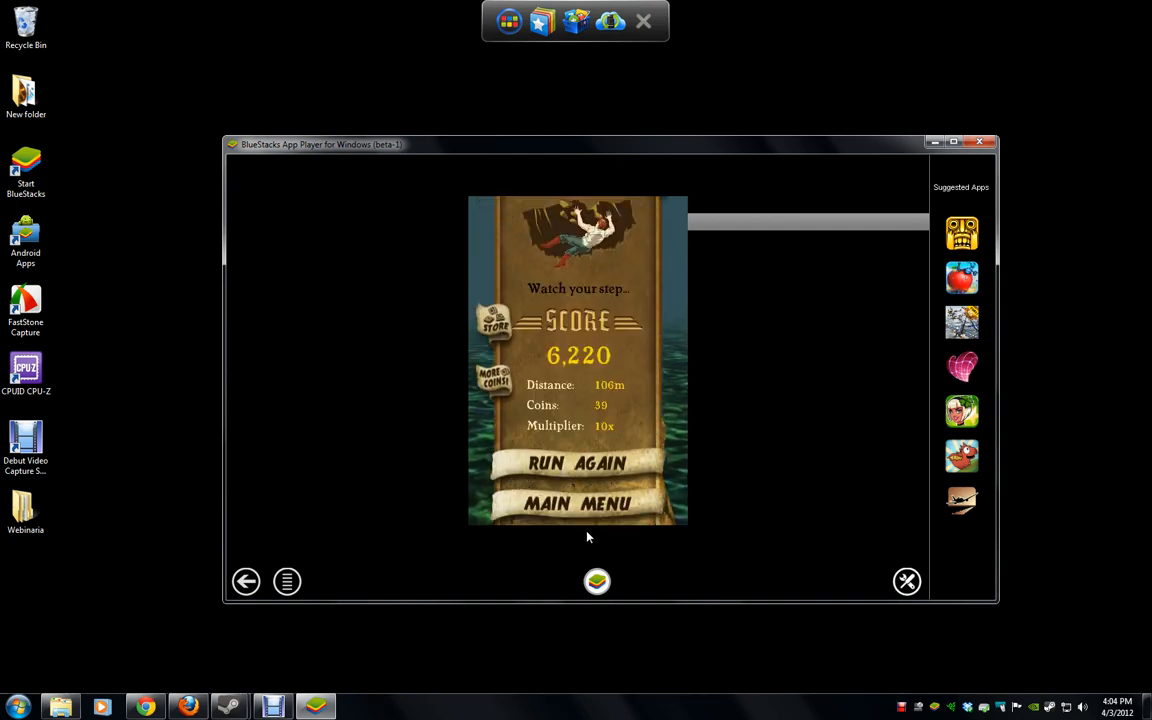
mouse_move(582, 527)
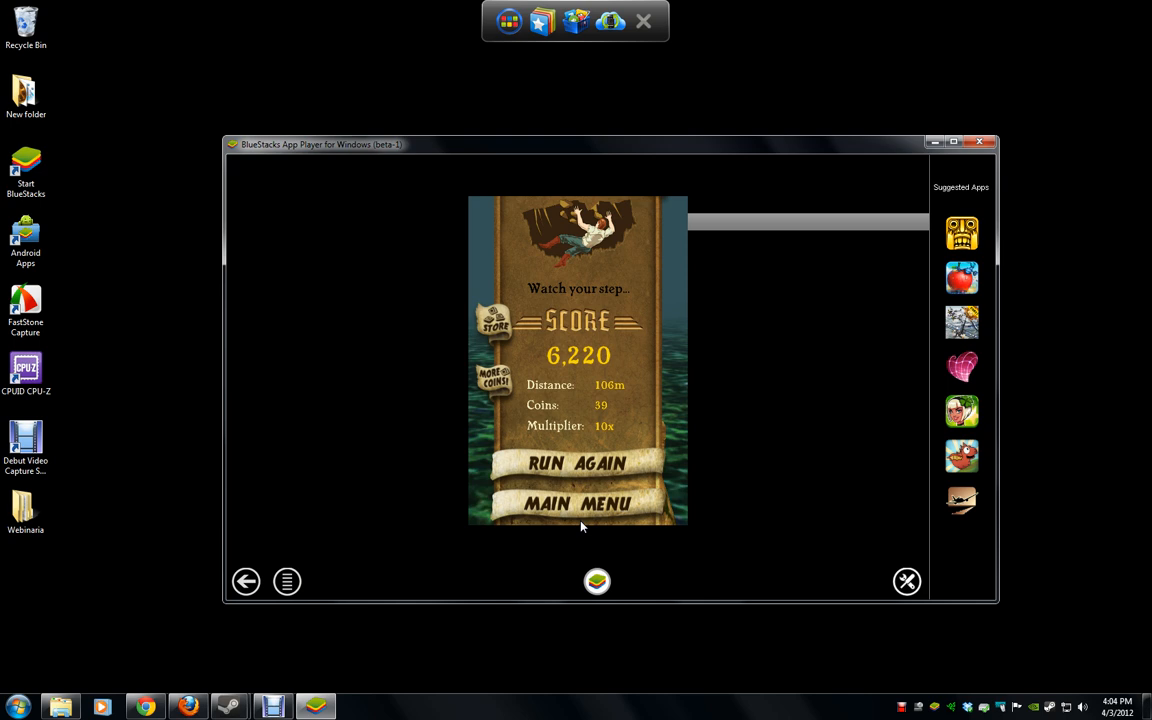
mouse_move(567, 515)
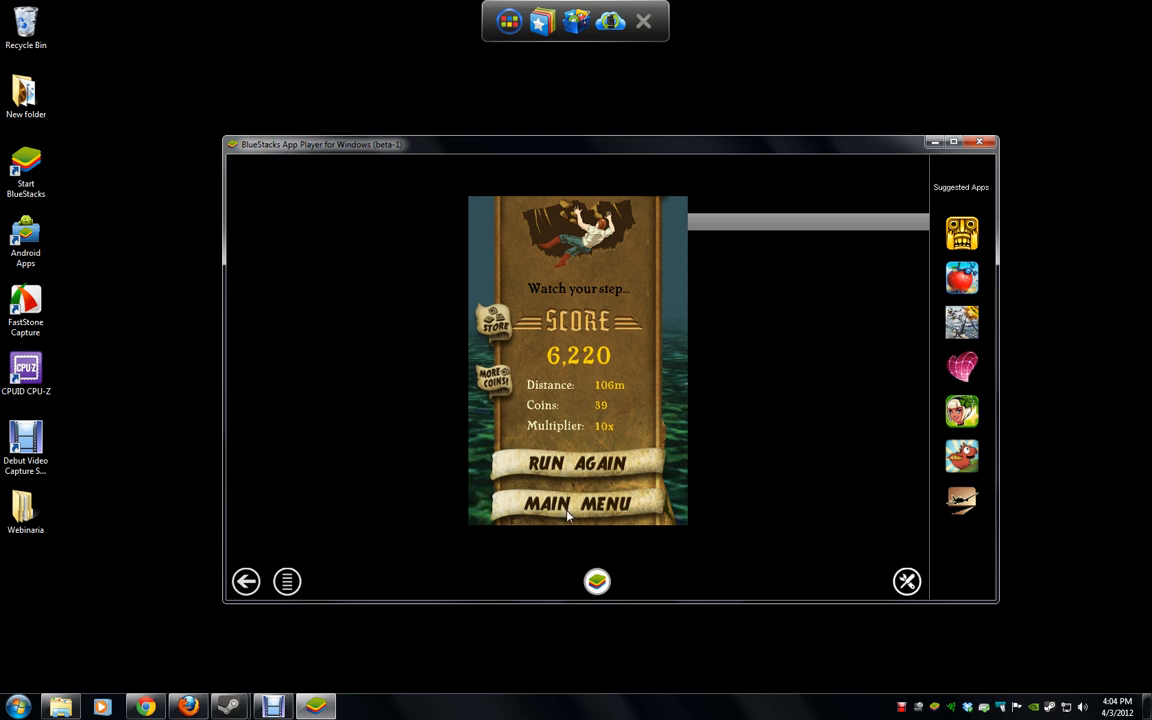
mouse_move(570, 516)
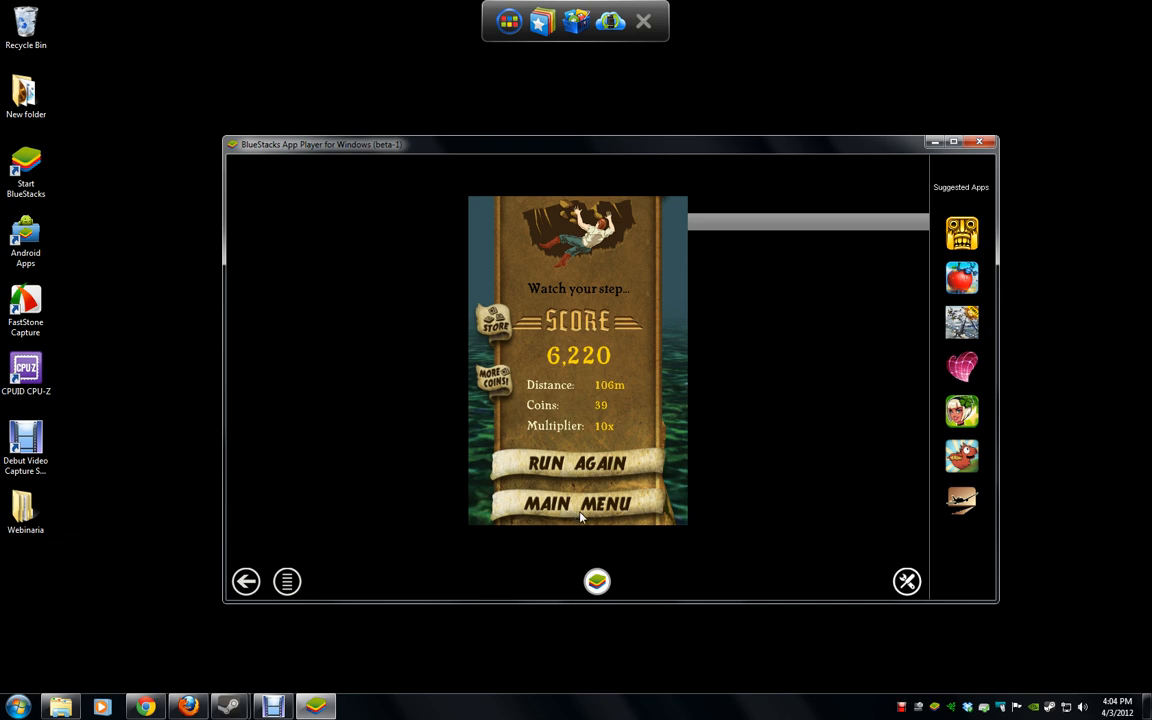
mouse_move(585, 519)
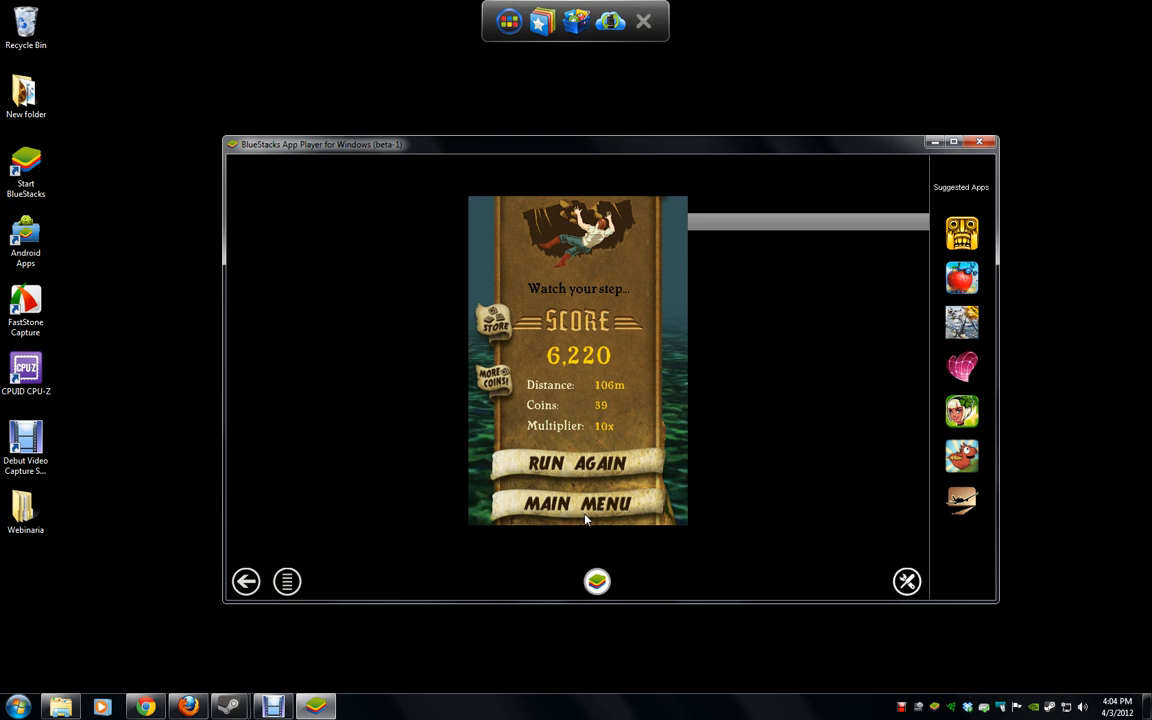
mouse_move(602, 527)
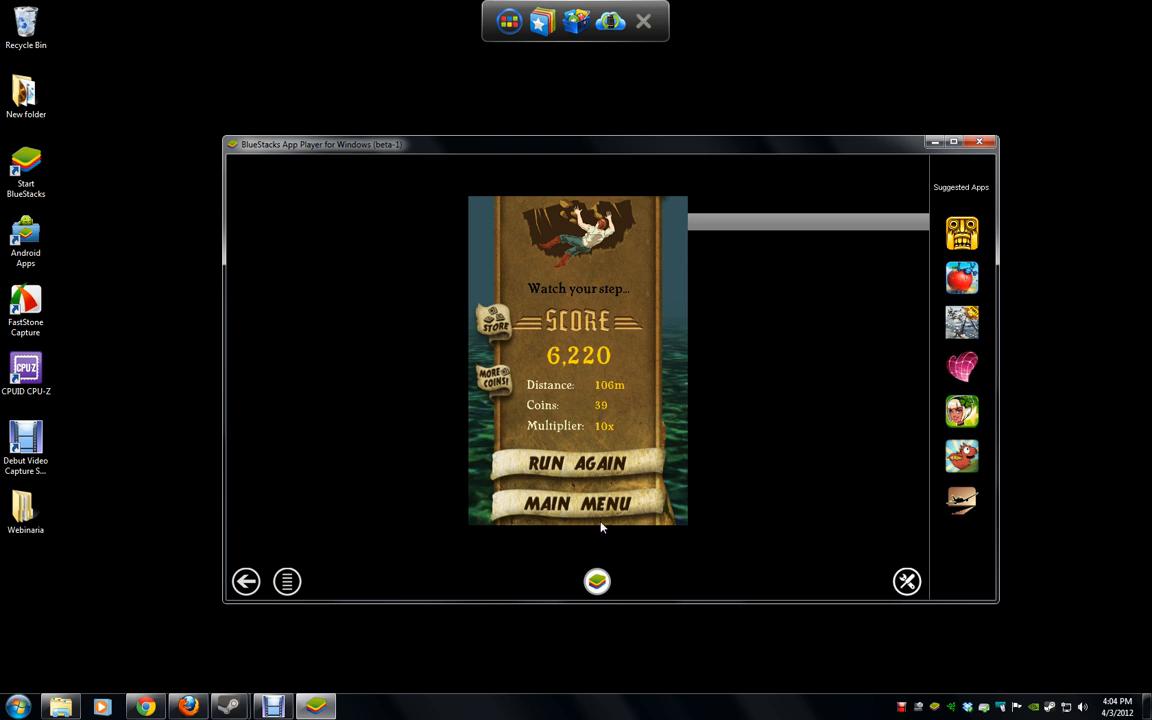
mouse_move(625, 546)
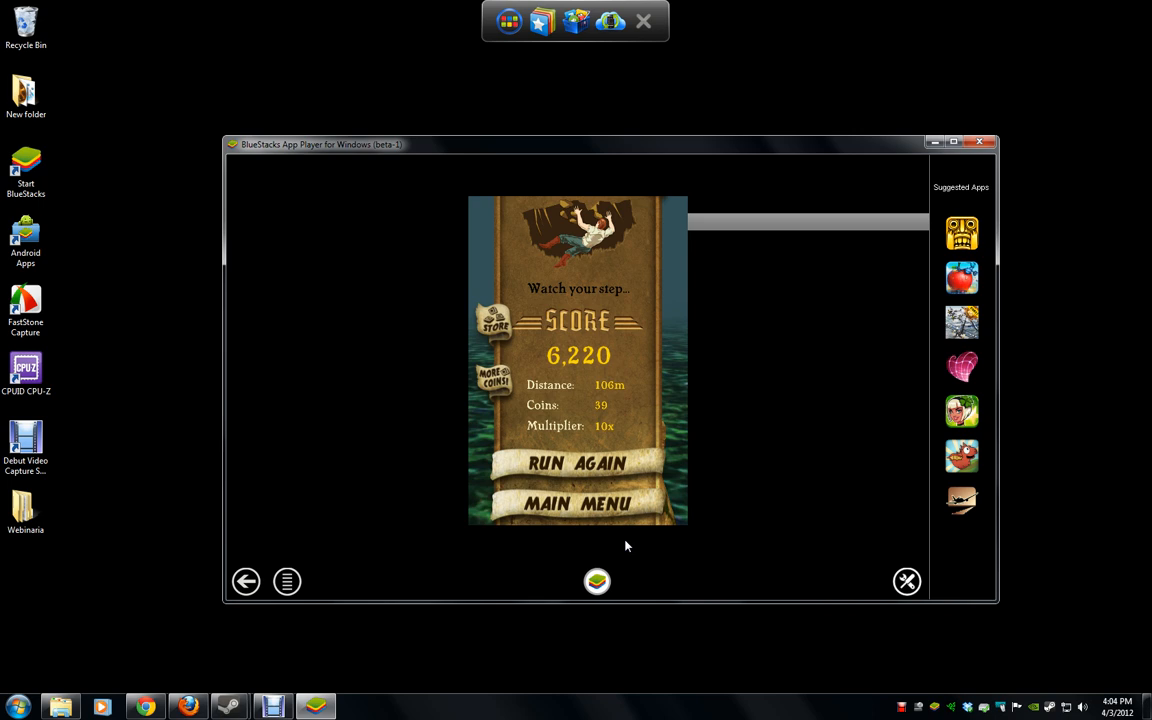